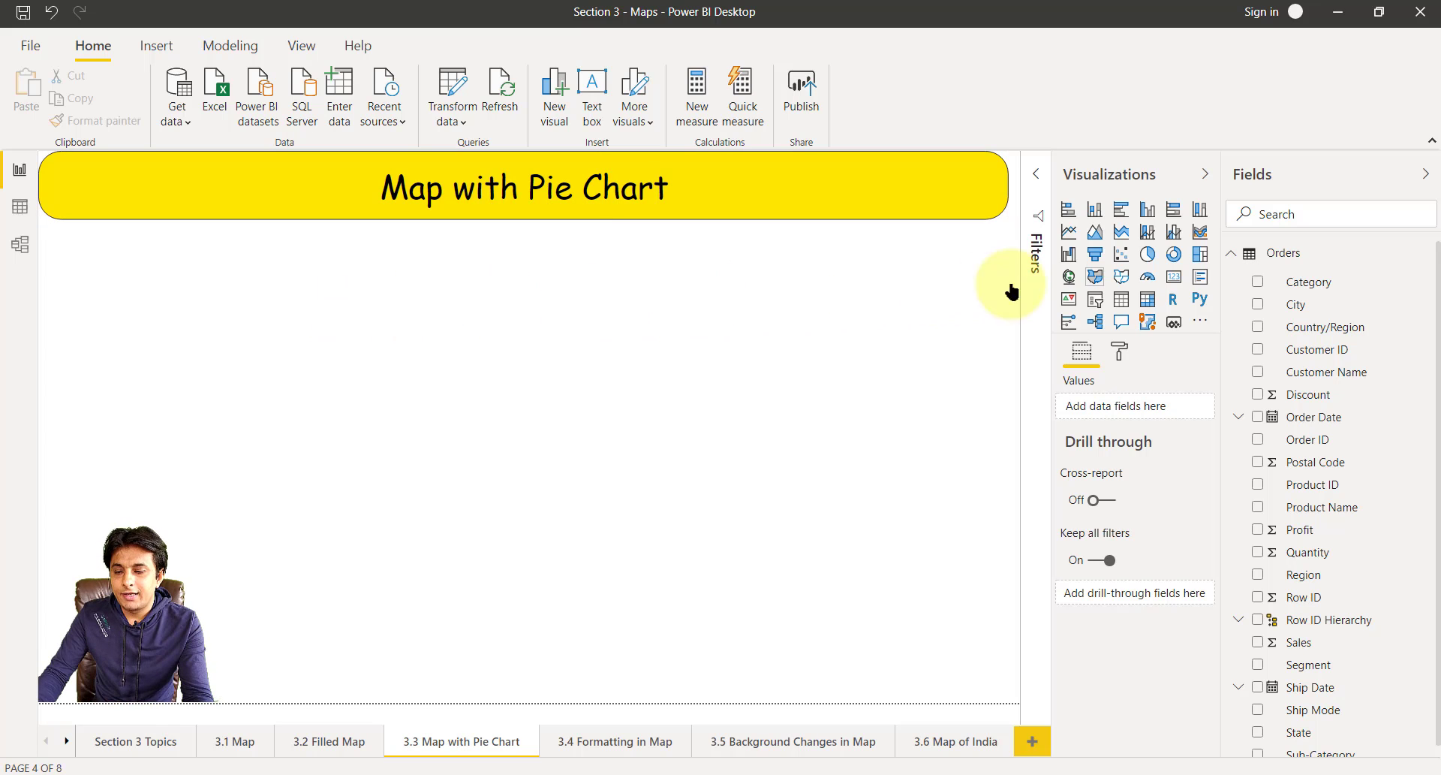
pyautogui.moveTo(1069, 279)
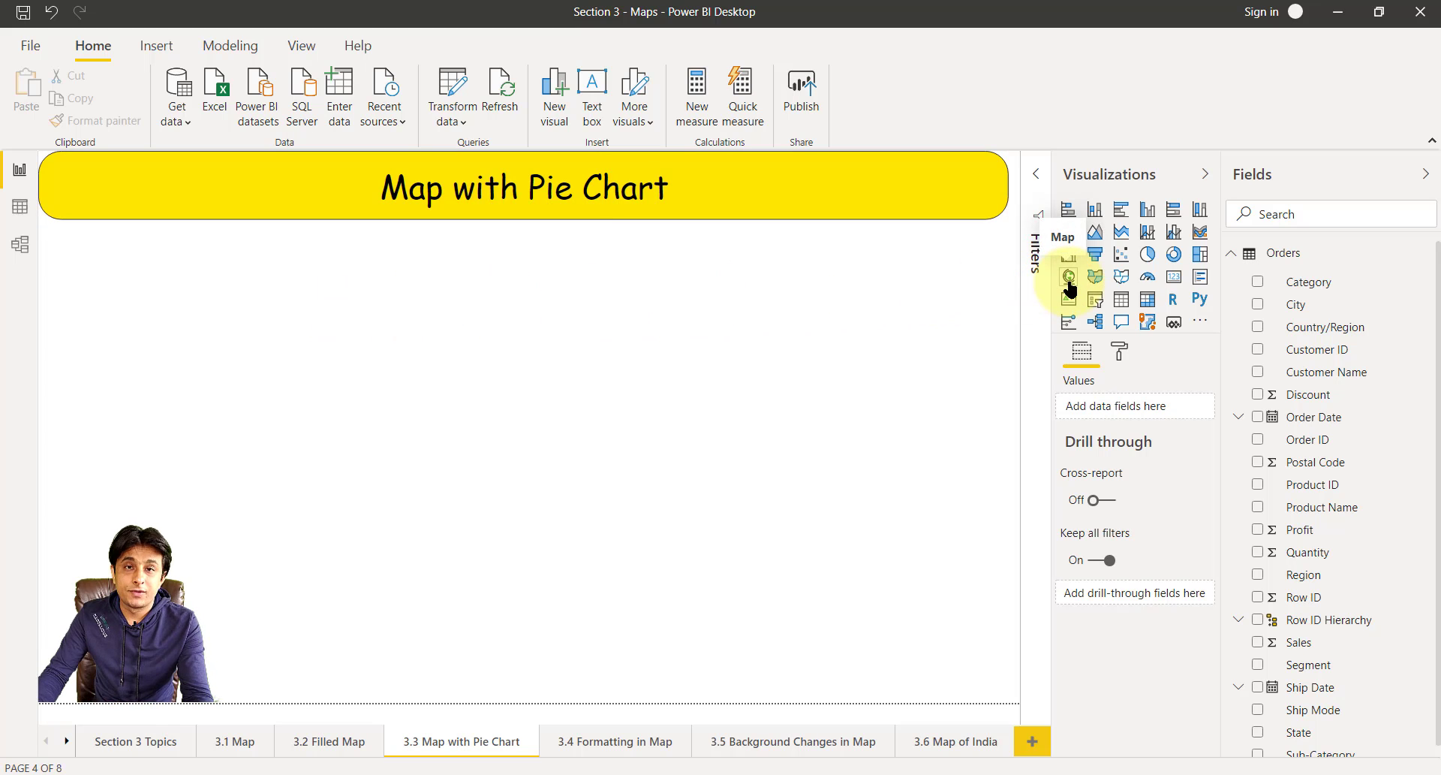
# - Insert an empty Map visual onto the report page from the Visualizations pane
pyautogui.click(1068, 278)
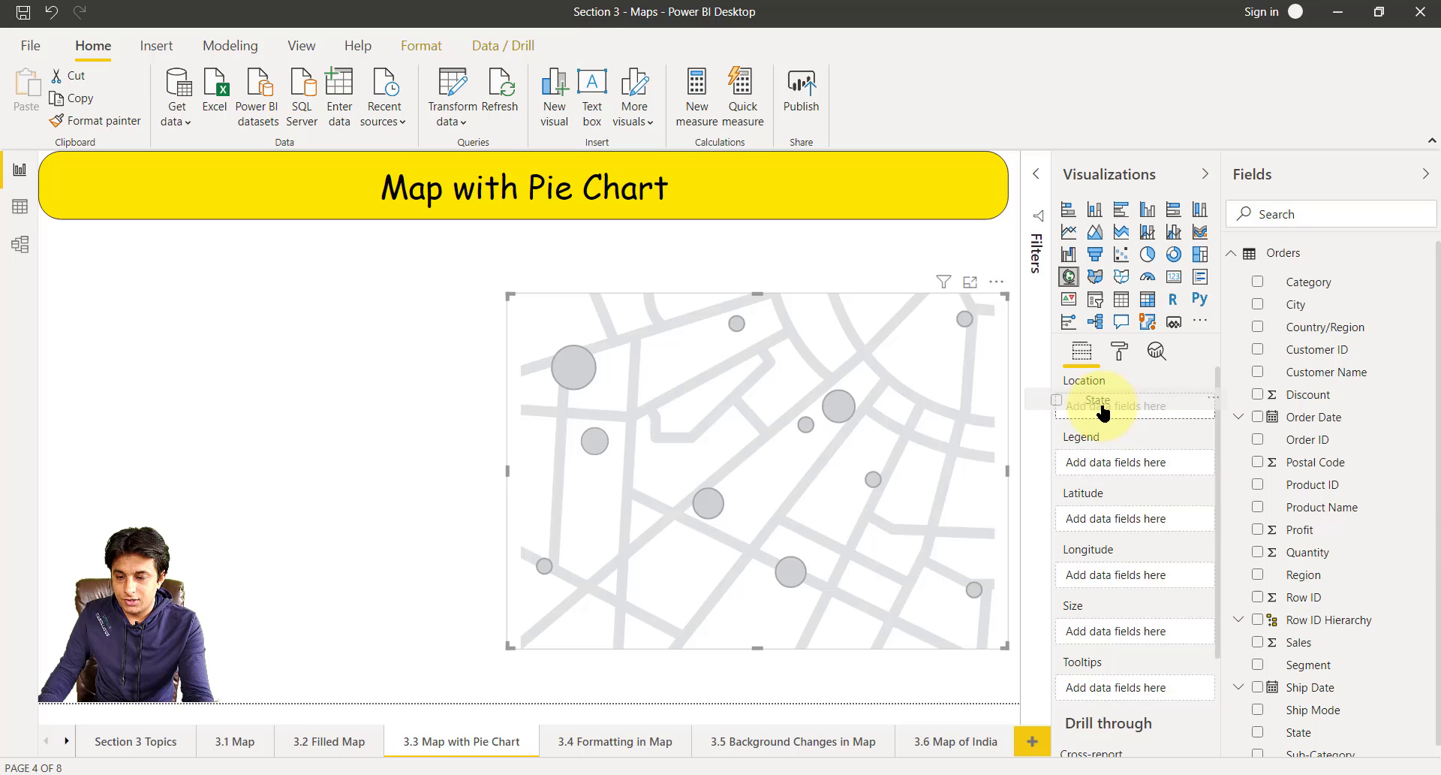
# - Use State as the map's Location and Region as the Legend colouring each dot
pyautogui.click(1257, 731)
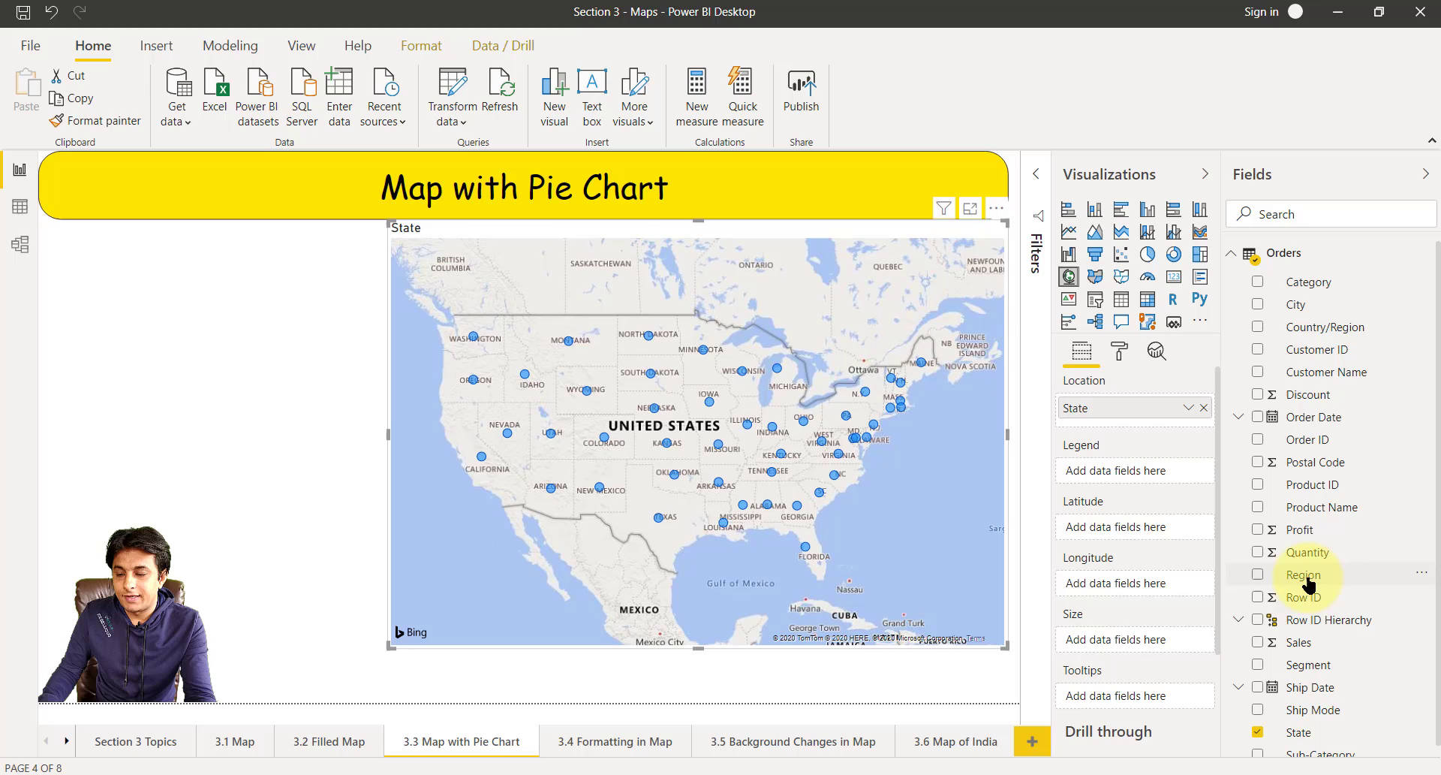
pyautogui.click(1258, 575)
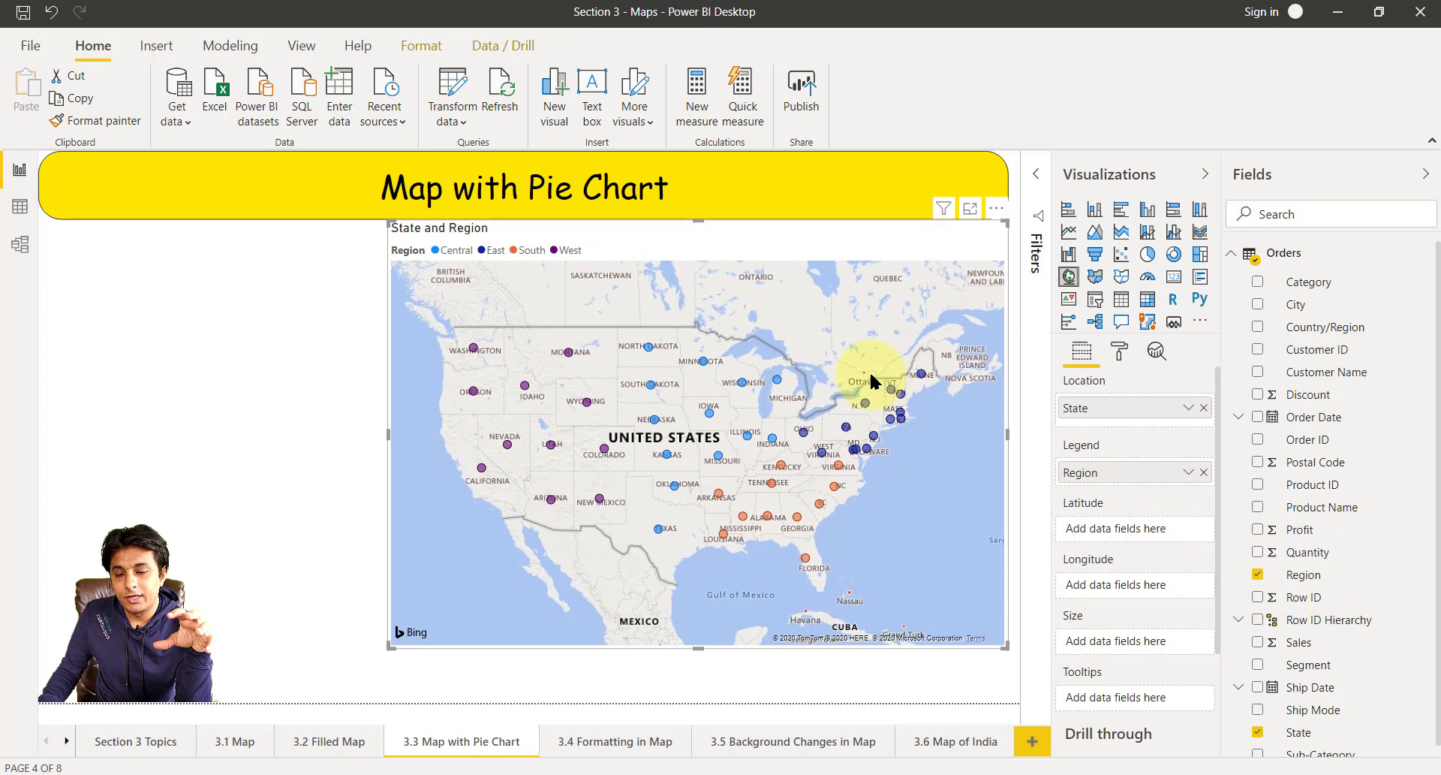
pyautogui.moveTo(520, 481)
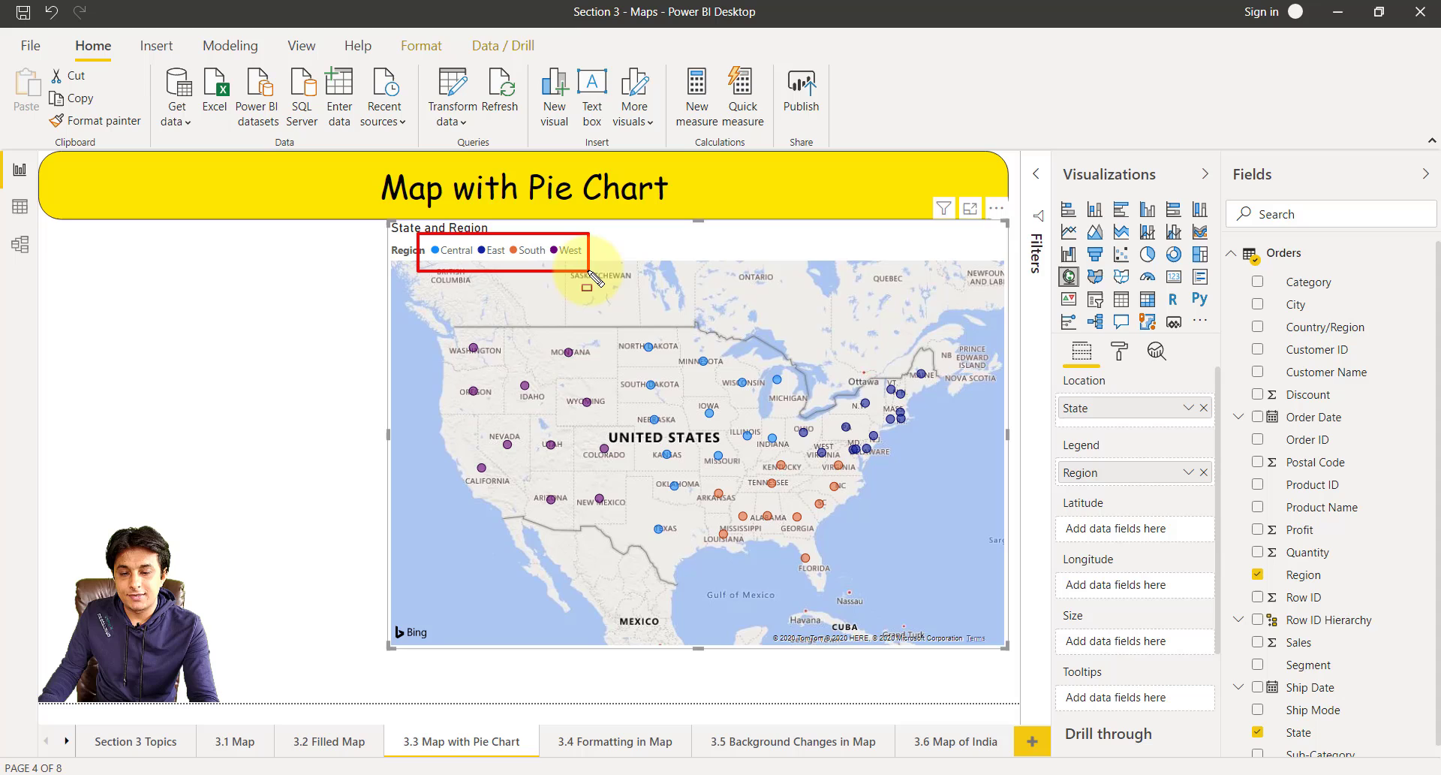
pyautogui.moveTo(542, 436)
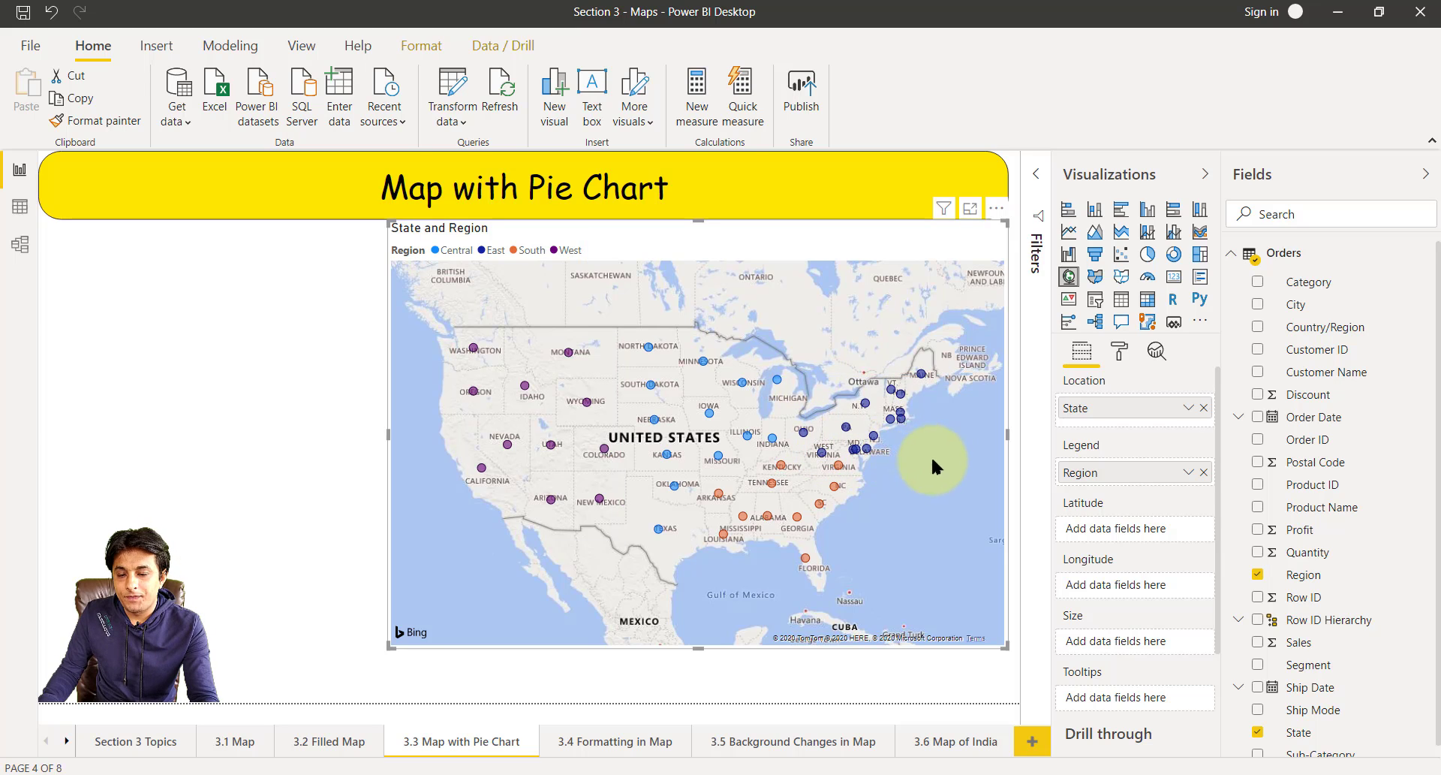
pyautogui.moveTo(1119, 352)
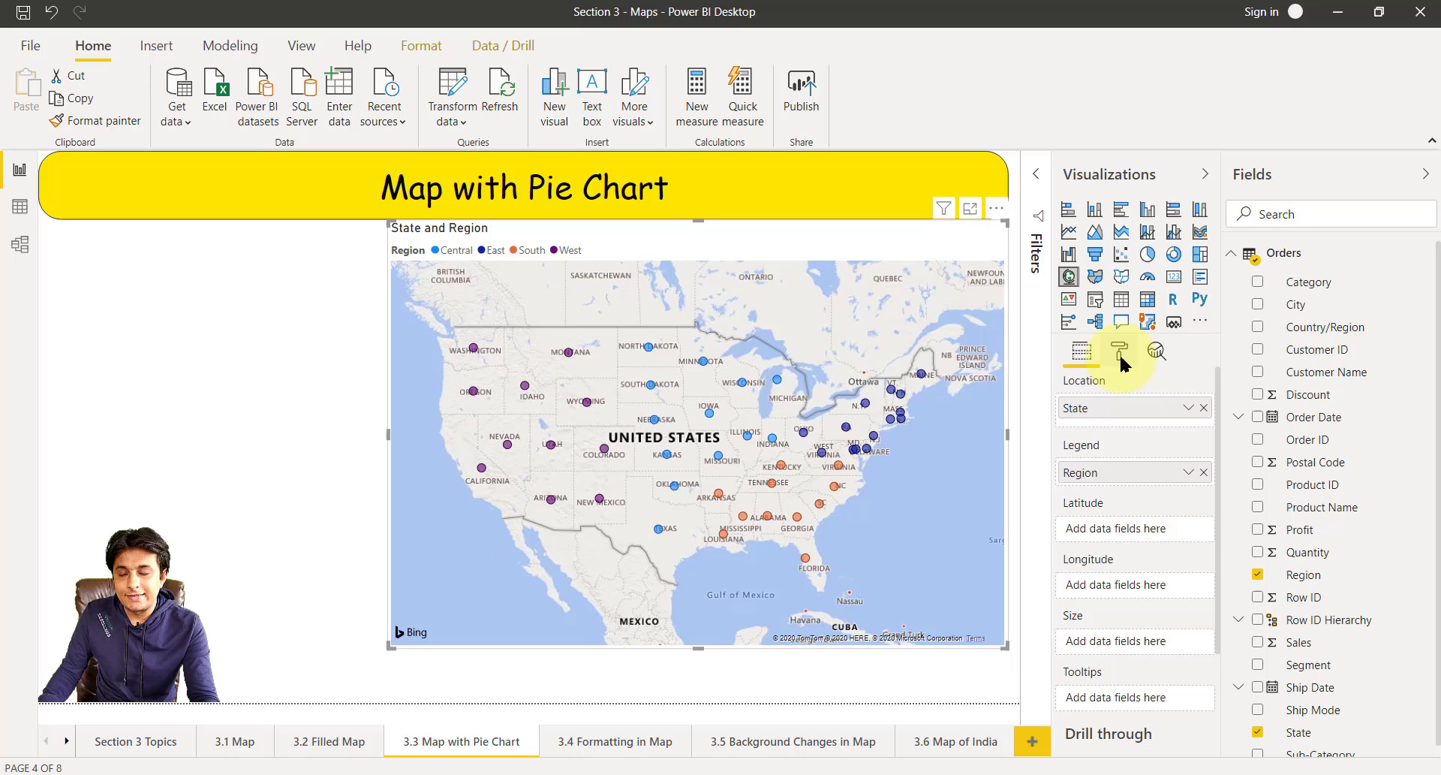
# - Raise the map's bubble size to 26 under Format > Bubbles
pyautogui.click(1119, 352)
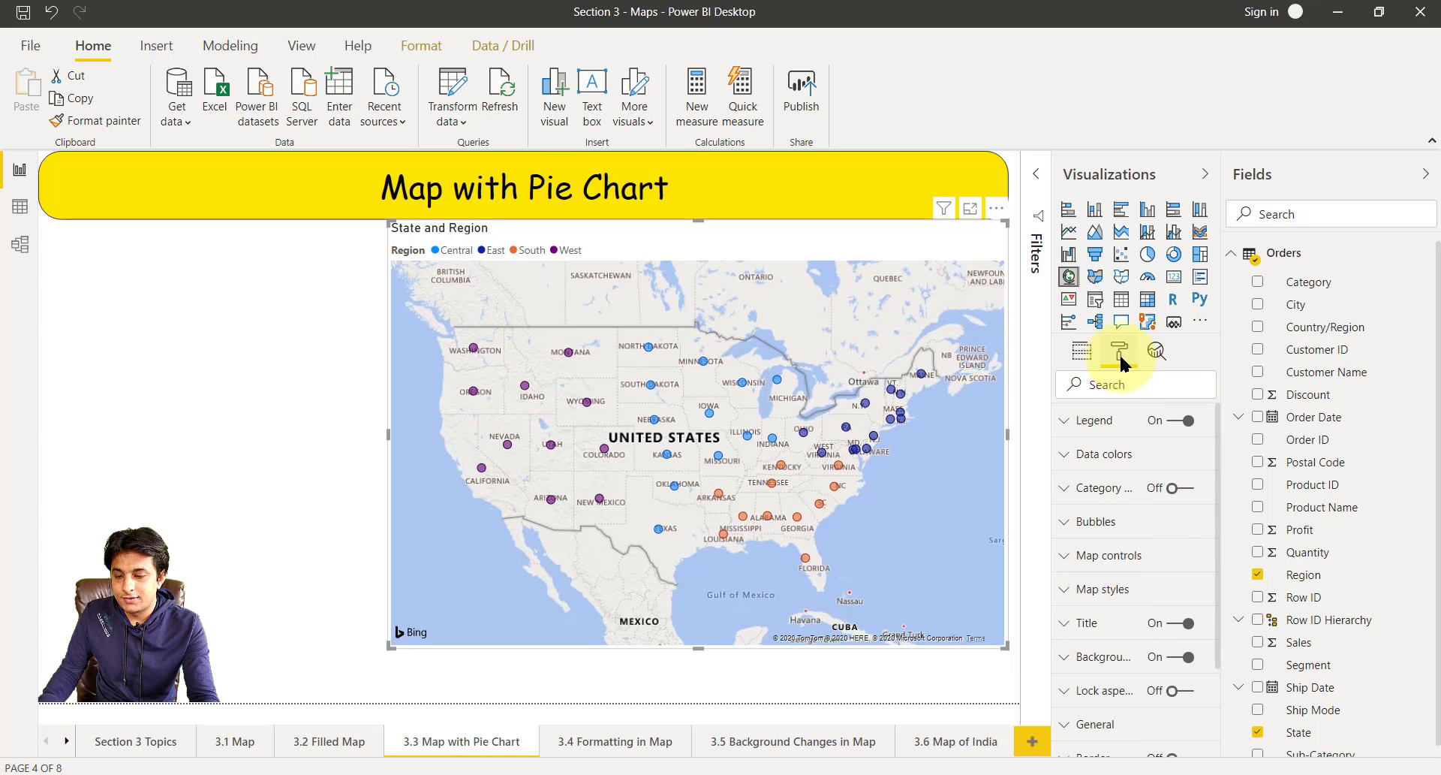
pyautogui.click(1095, 520)
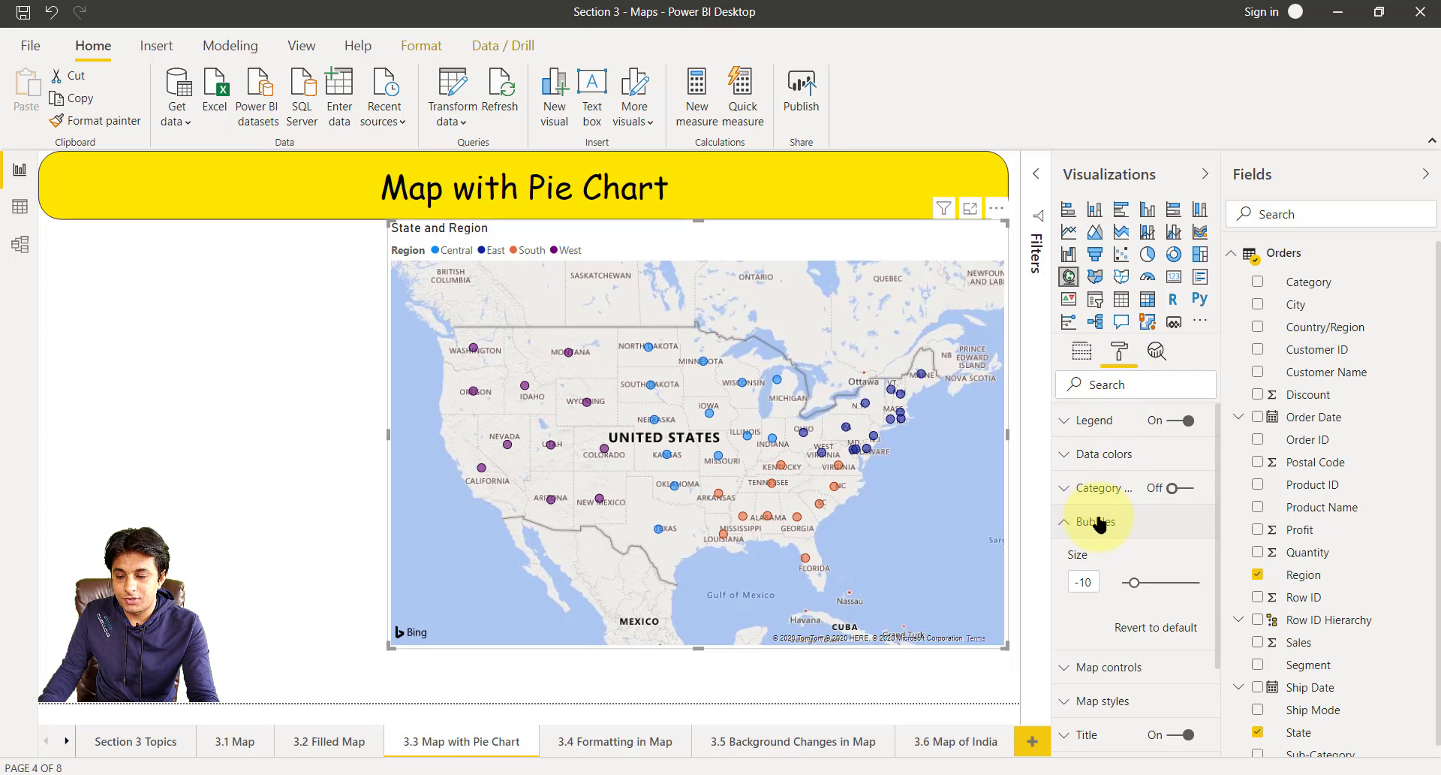
pyautogui.moveTo(1134, 583); pyautogui.dragTo(1156, 582)
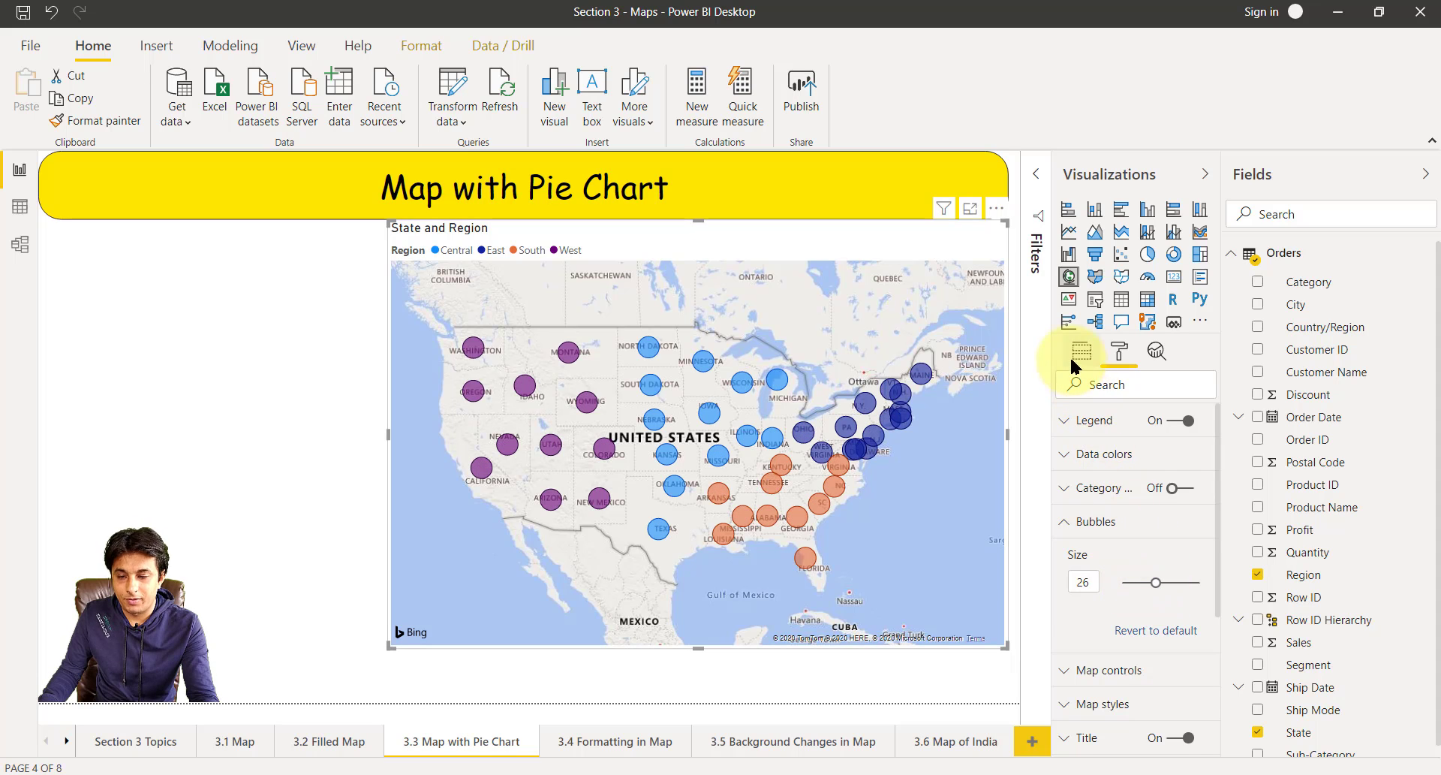
pyautogui.click(1080, 352)
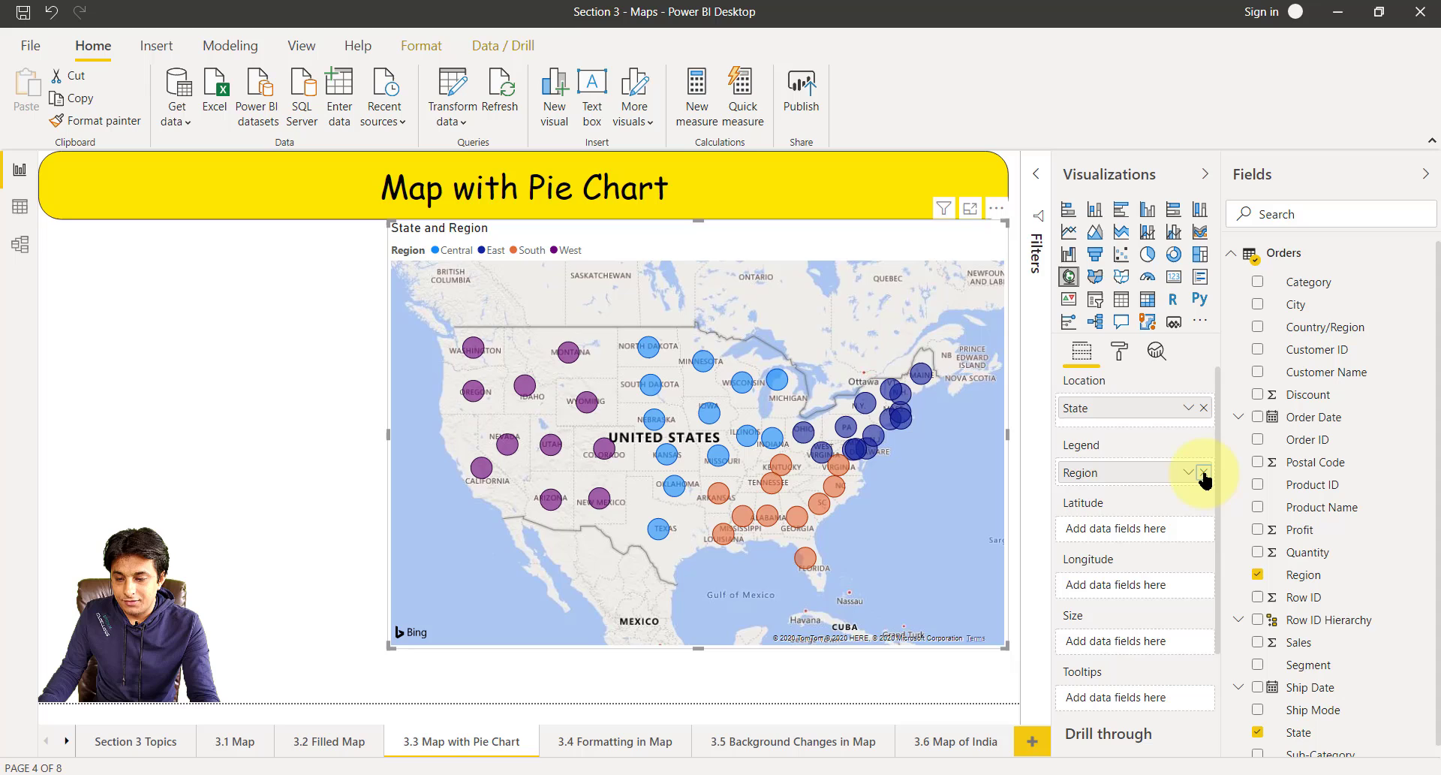
# - Remove Region from the map's Legend well
pyautogui.click(1203, 471)
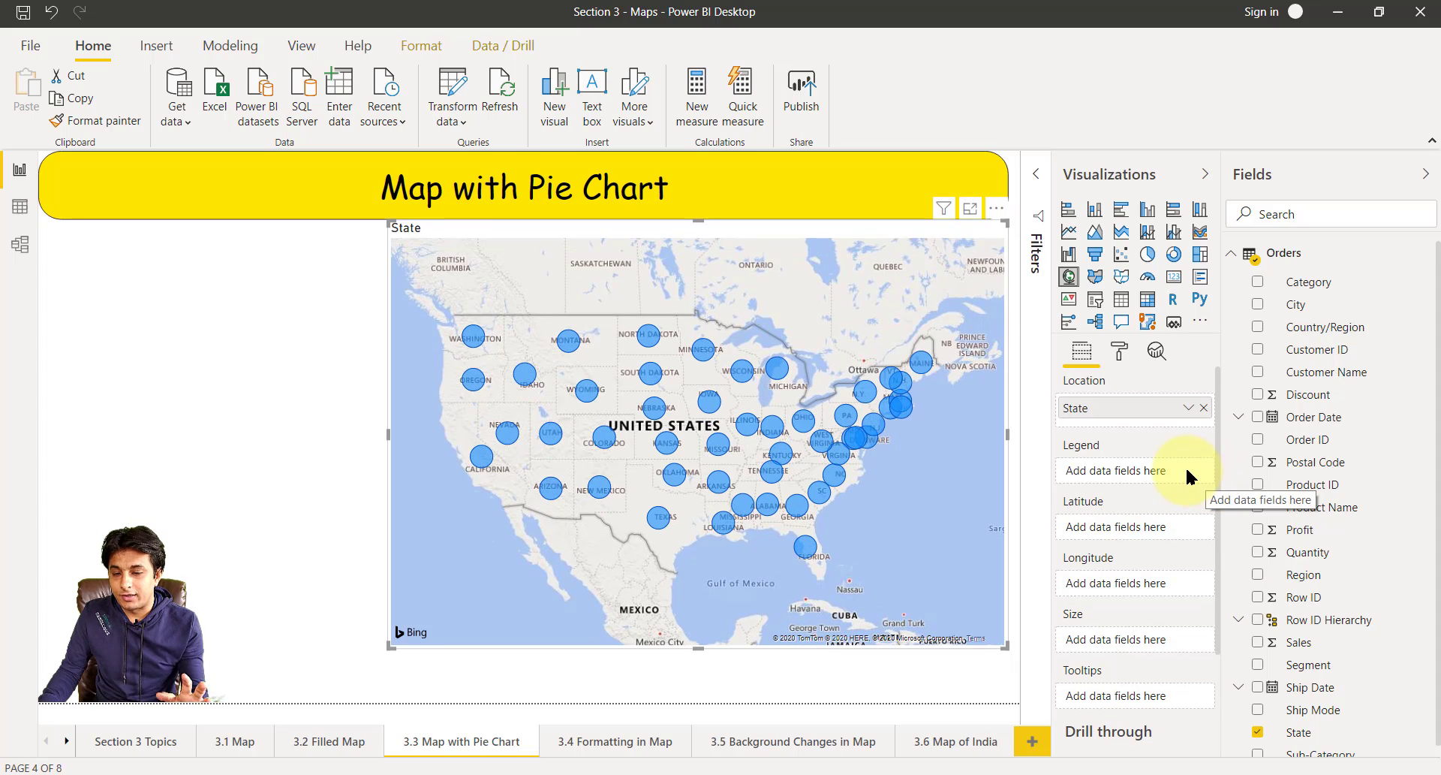
pyautogui.moveTo(1309, 282)
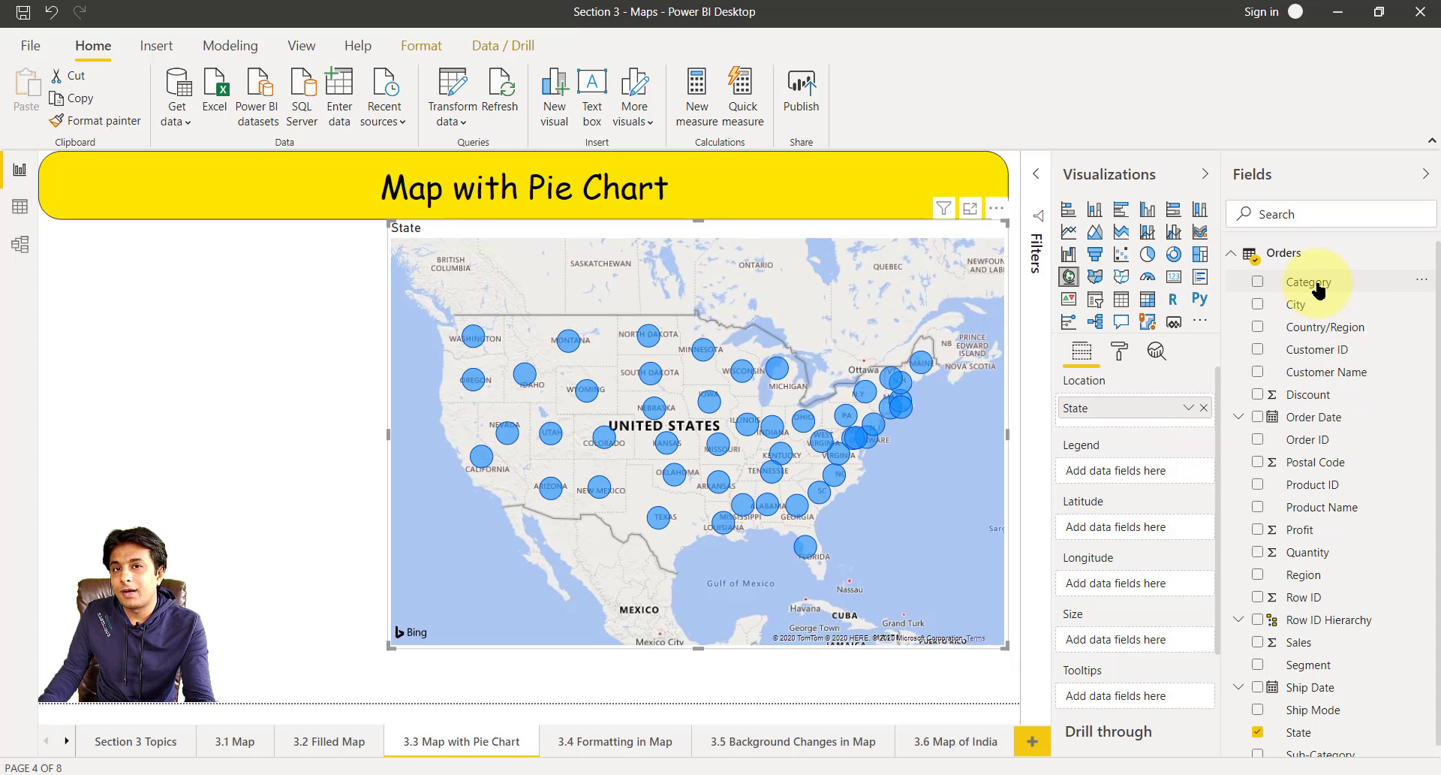
pyautogui.moveTo(1309, 283)
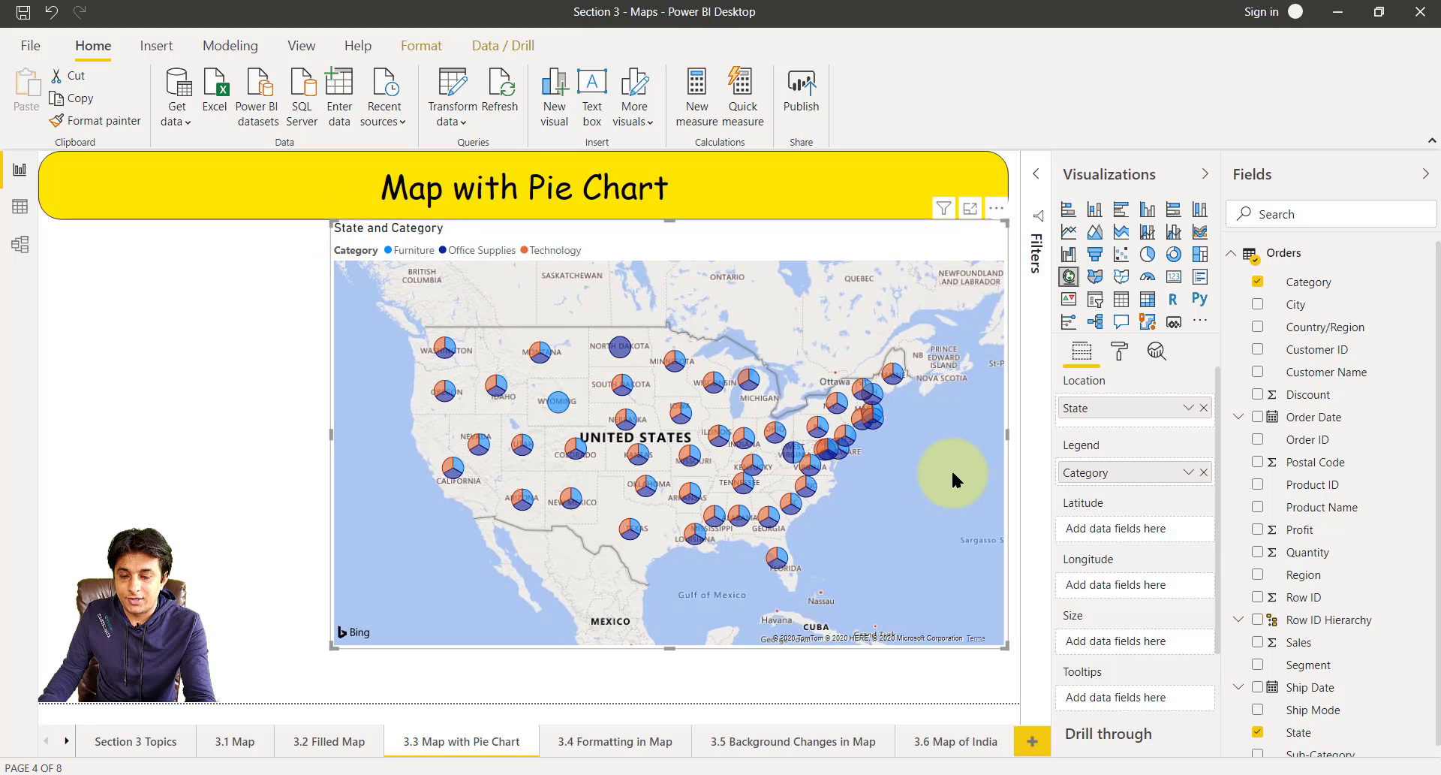
pyautogui.moveTo(936, 475)
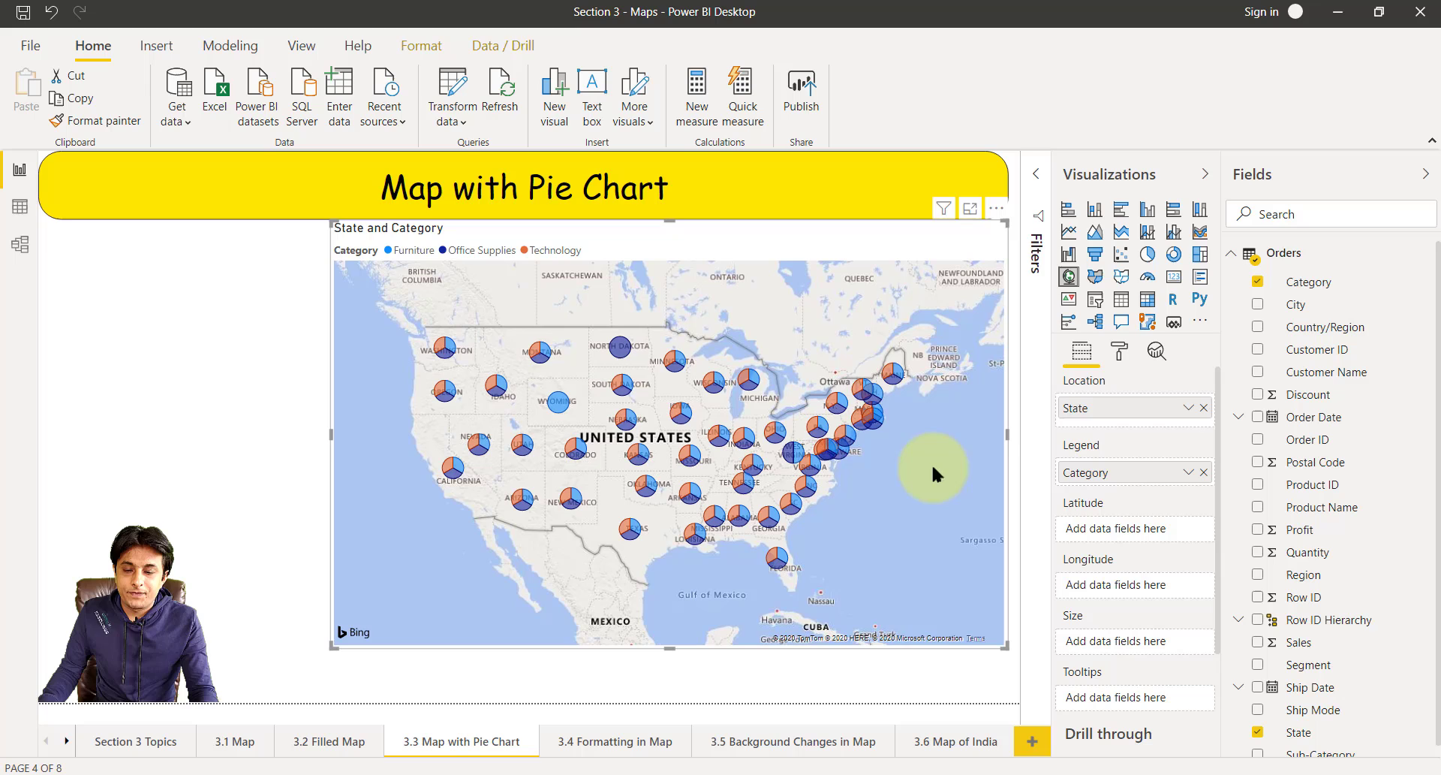
pyautogui.moveTo(404, 319)
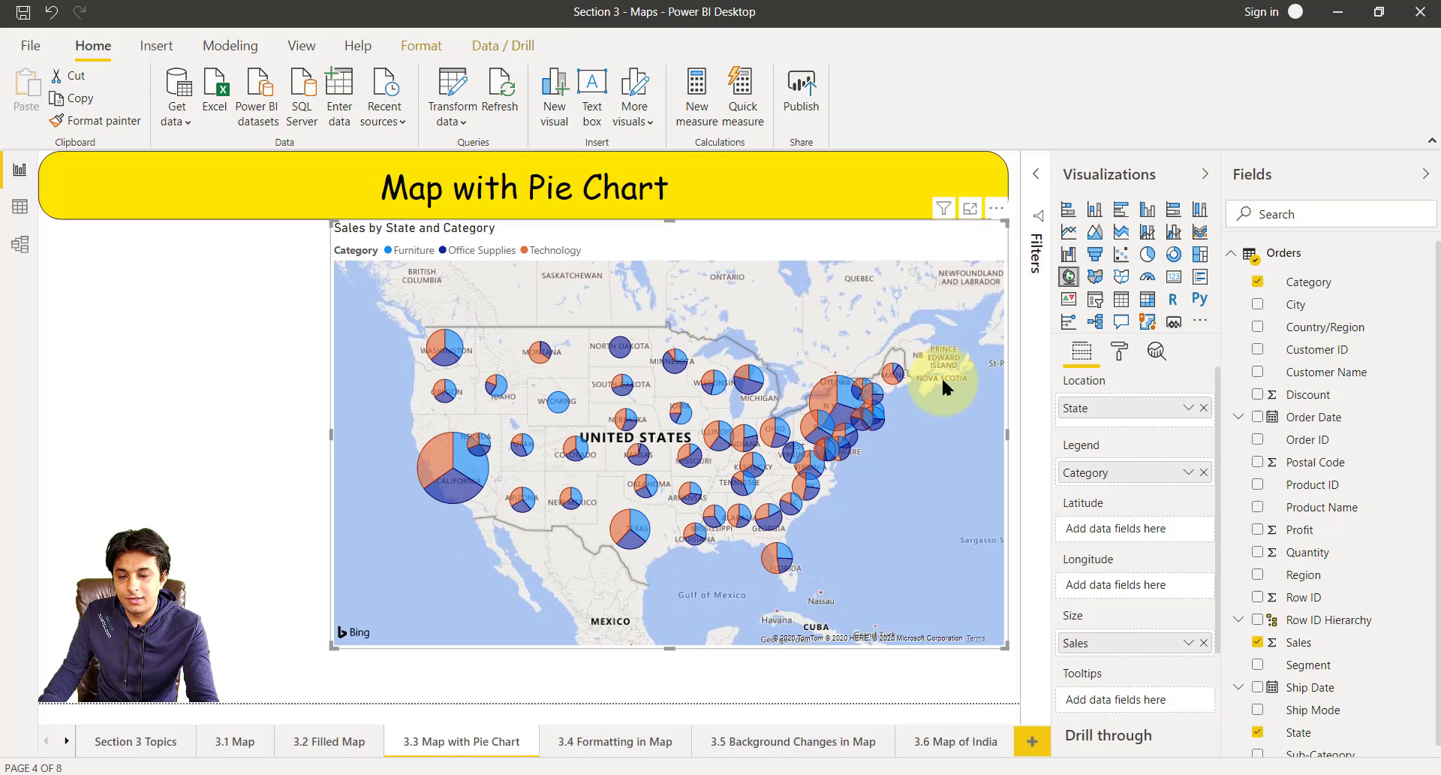
pyautogui.moveTo(487, 460)
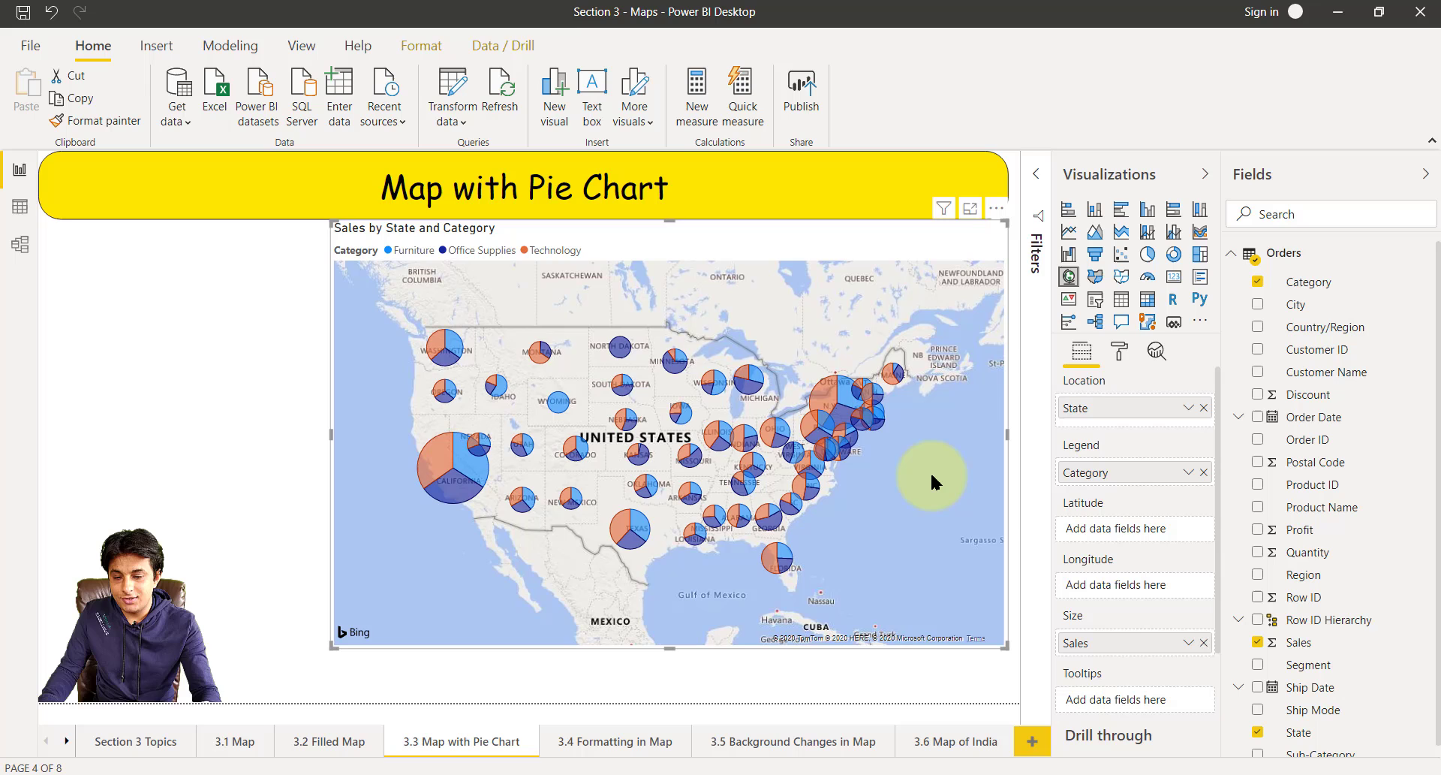
pyautogui.moveTo(1207, 650)
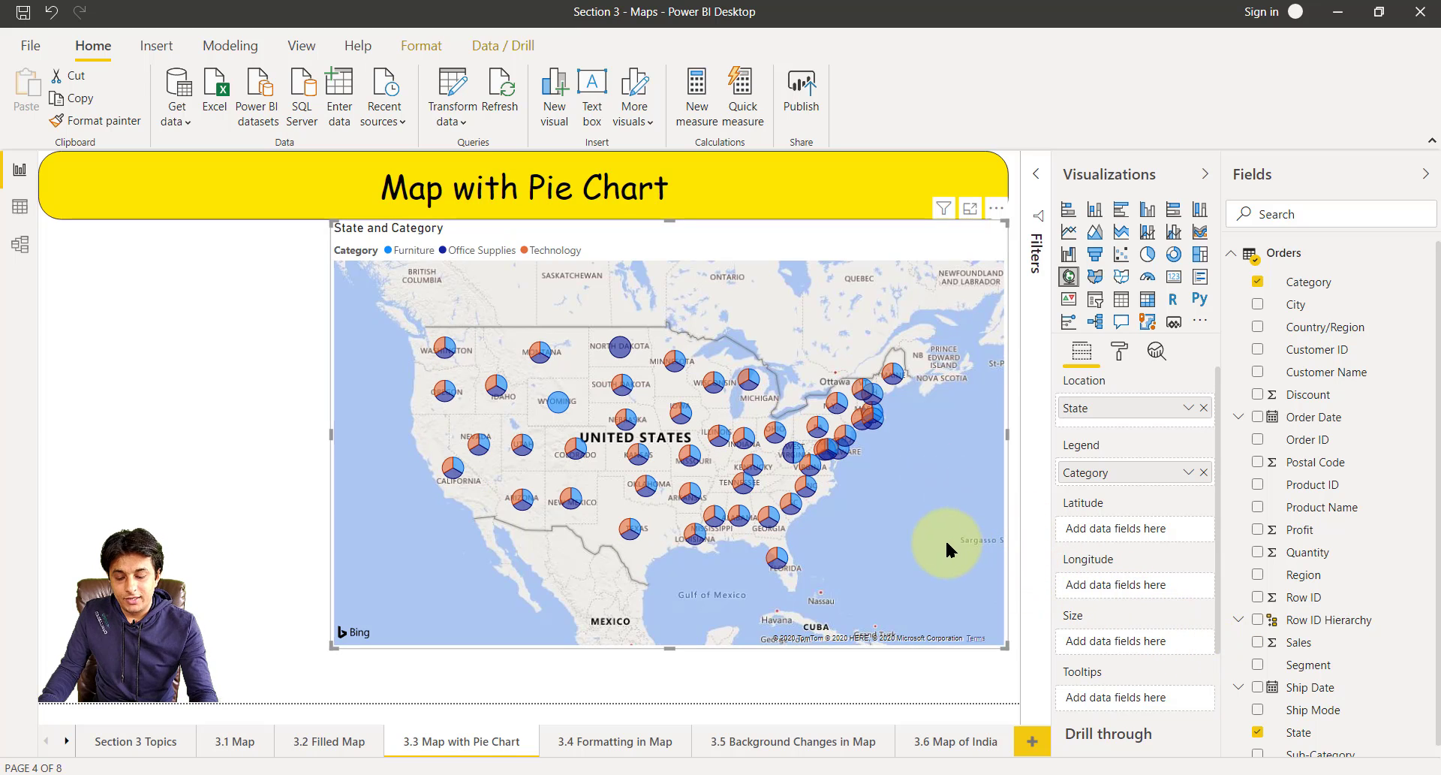
pyautogui.moveTo(773, 554)
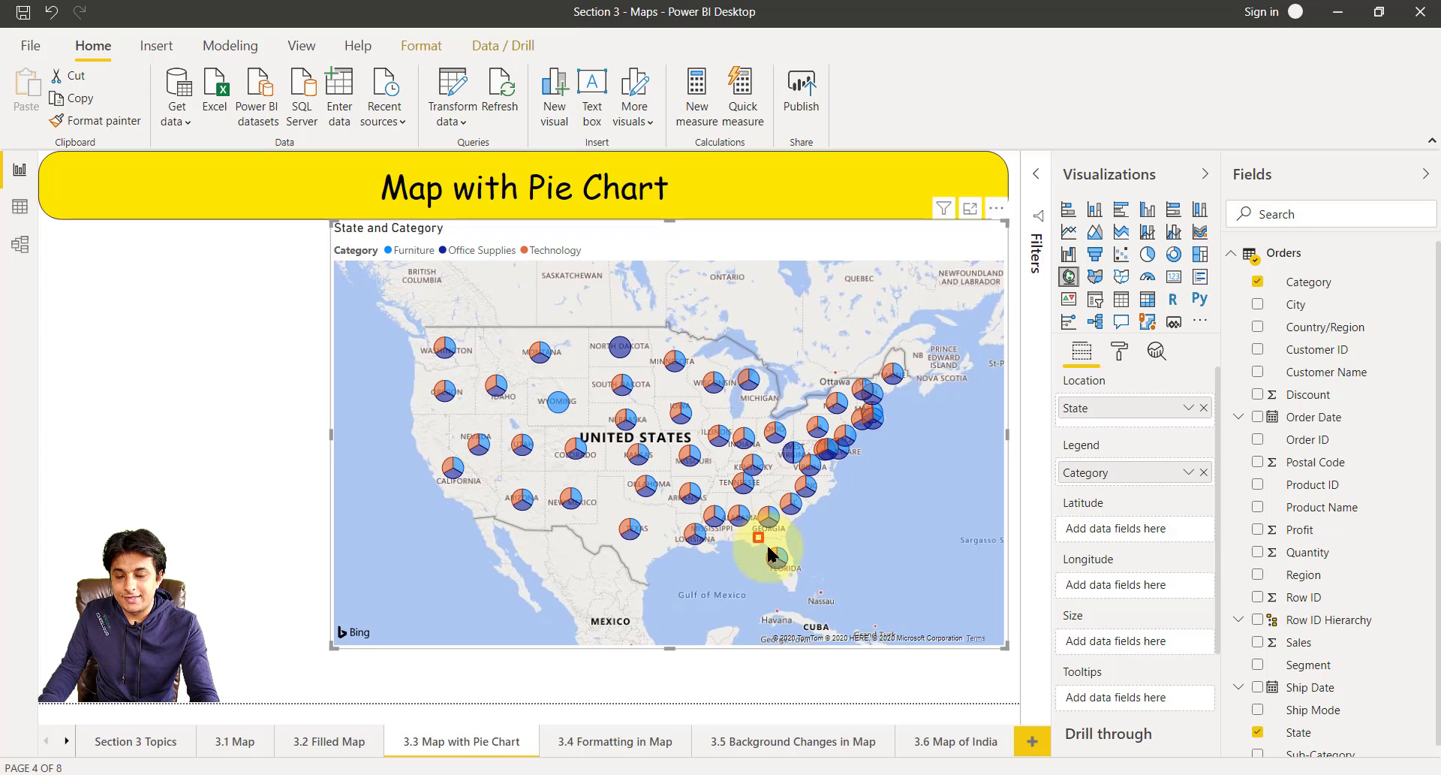
pyautogui.click(775, 561)
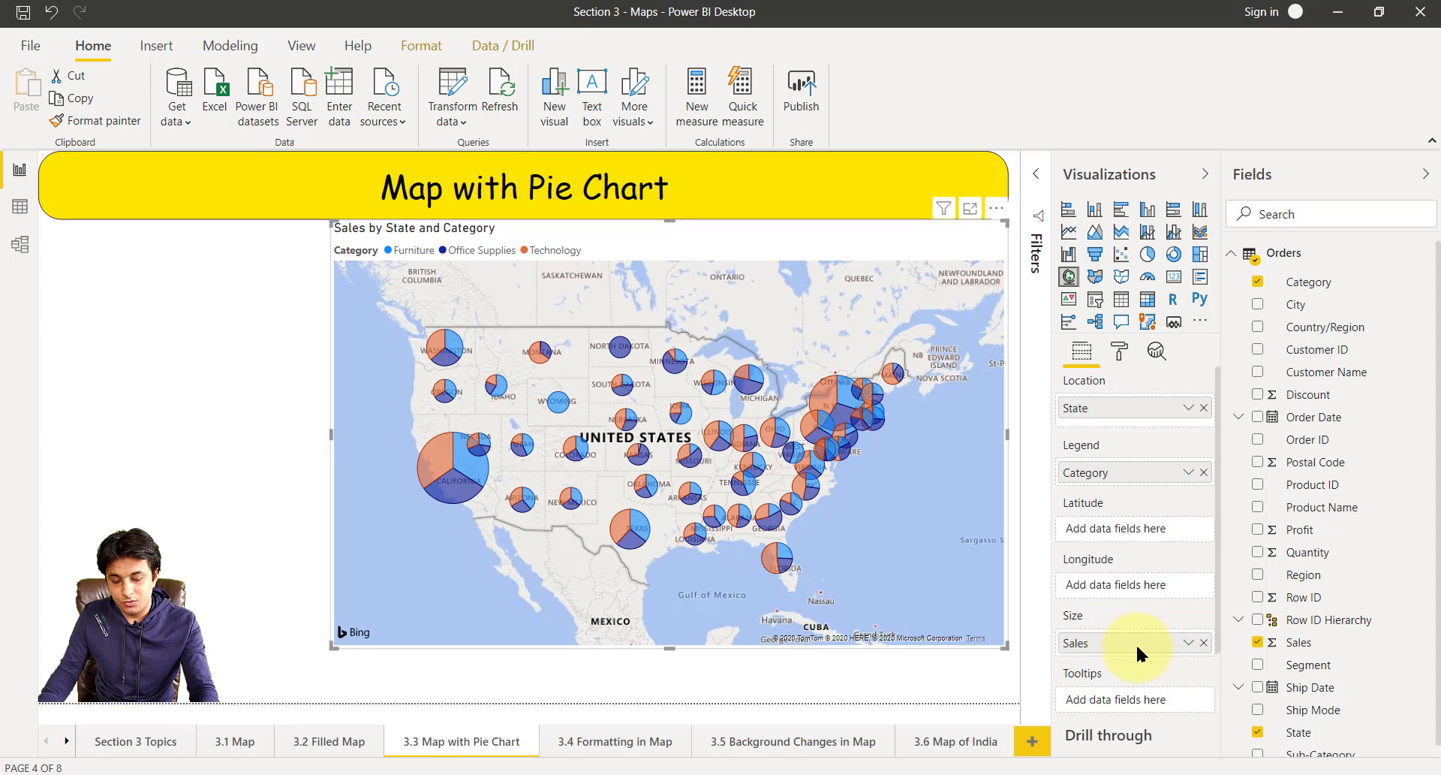
pyautogui.moveTo(742, 549)
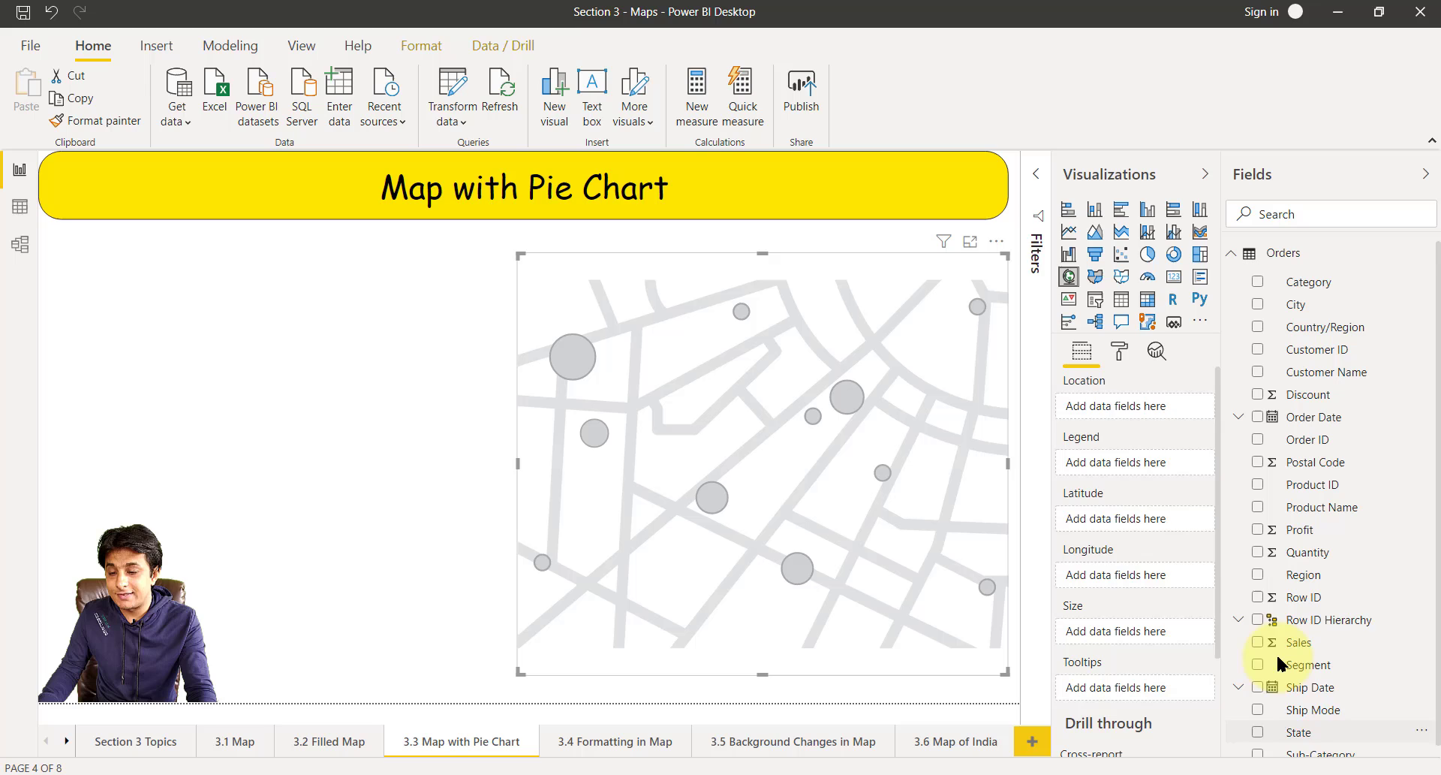
# - Add Sales to the new map and raise its bubble size to 31
pyautogui.click(1258, 731)
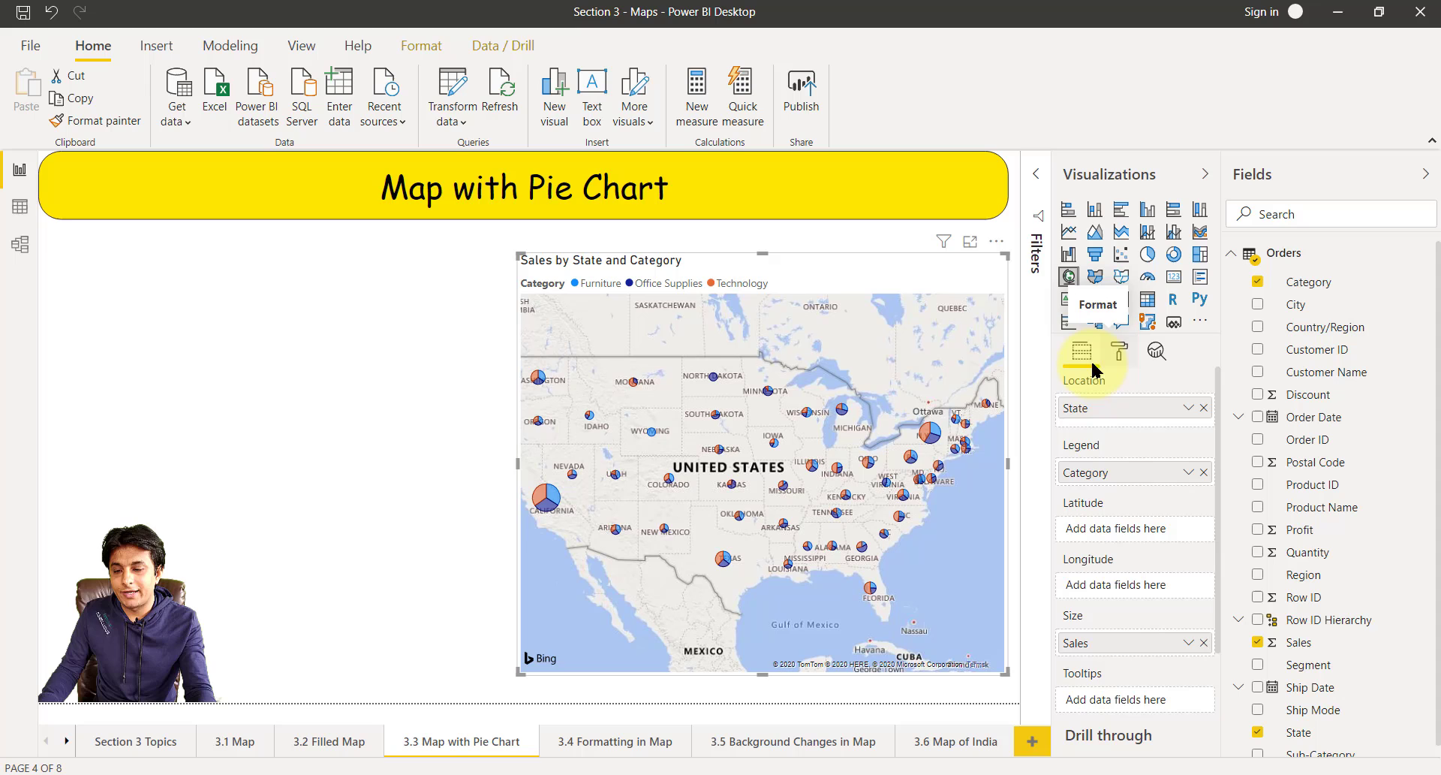
pyautogui.click(1119, 352)
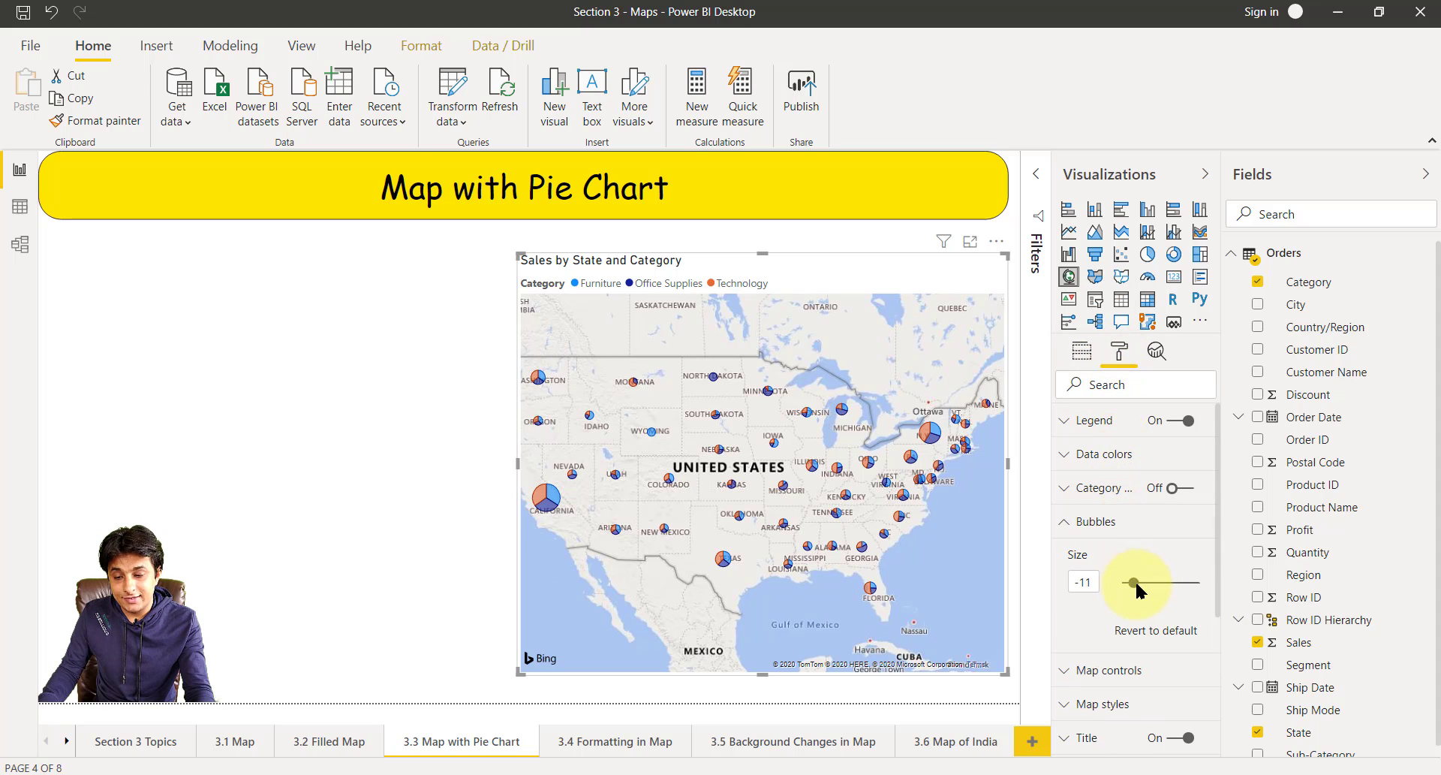
pyautogui.moveTo(1132, 585); pyautogui.dragTo(1160, 585)
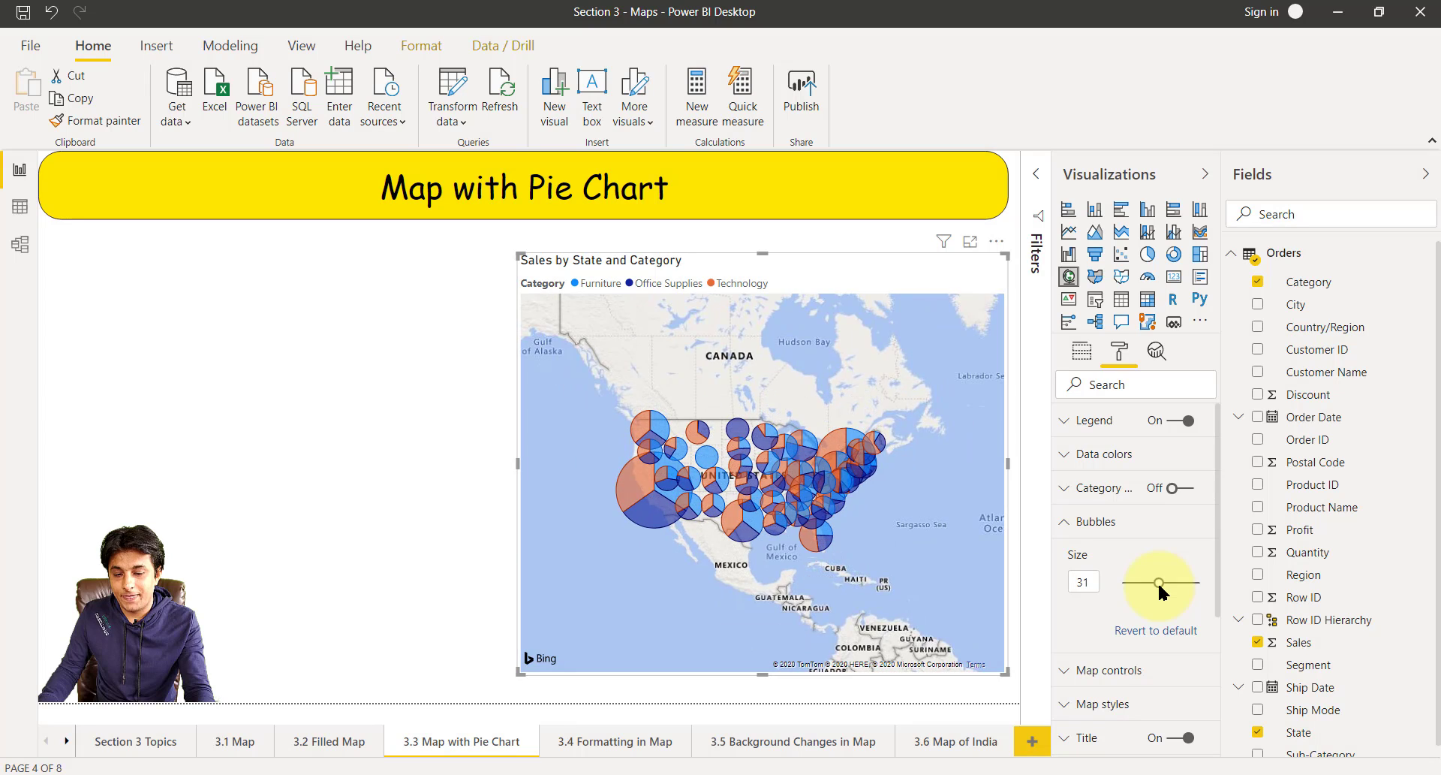